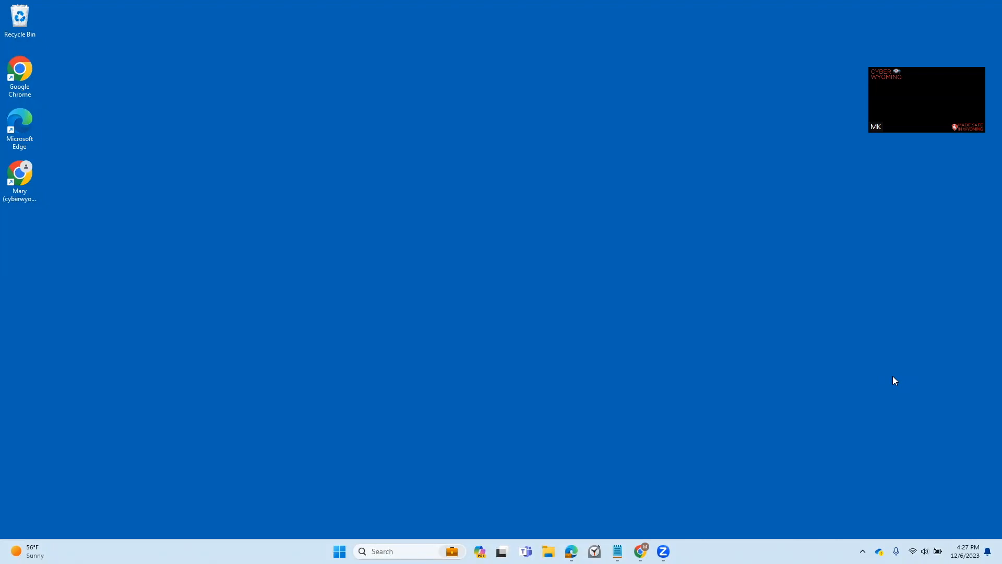
{"action": "mouse_move", "coordinate": [421, 503]}
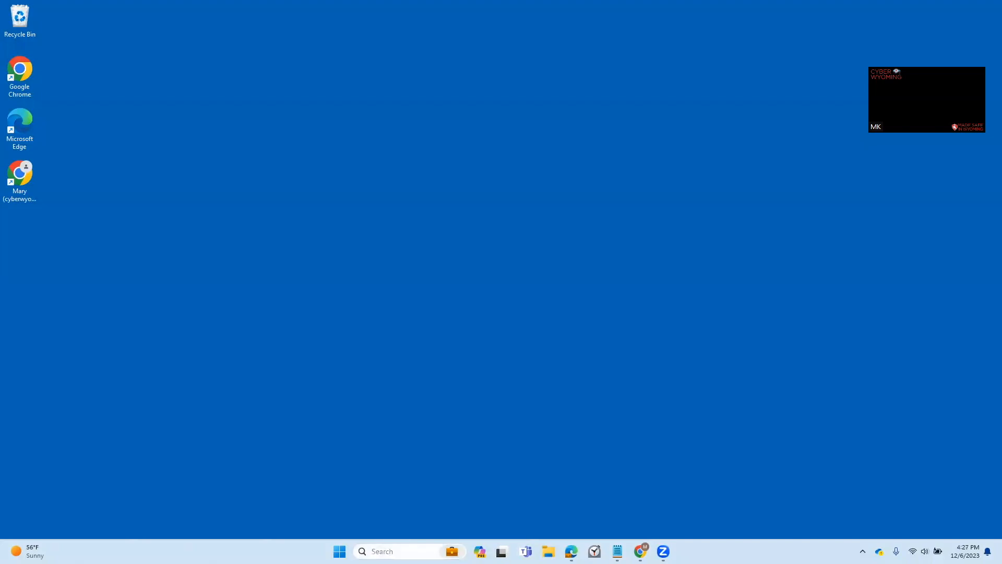
- Search for 'window' and launch the Windows Security app
{"action": "type", "text": "window"}
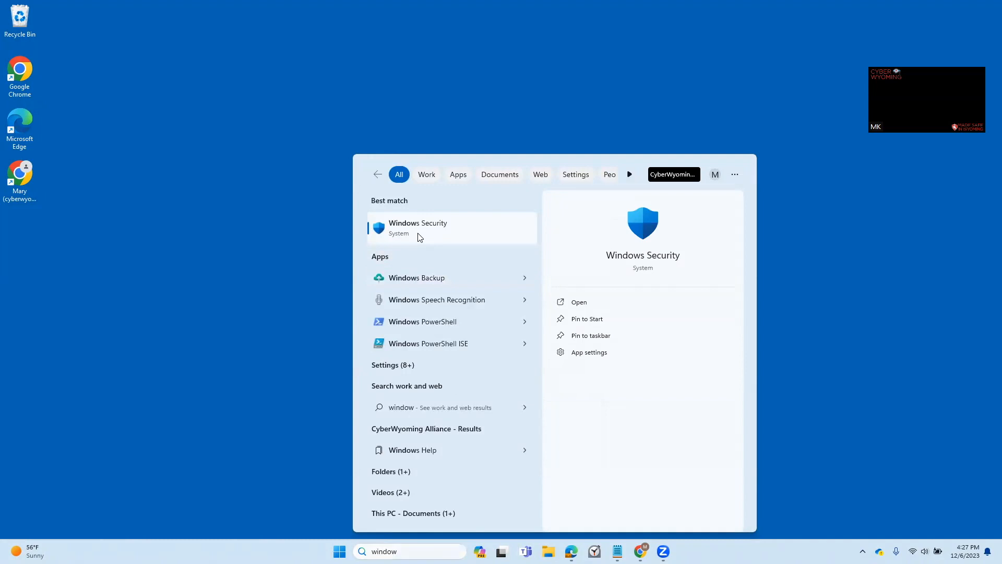
{"action": "left_click", "coordinate": [418, 227]}
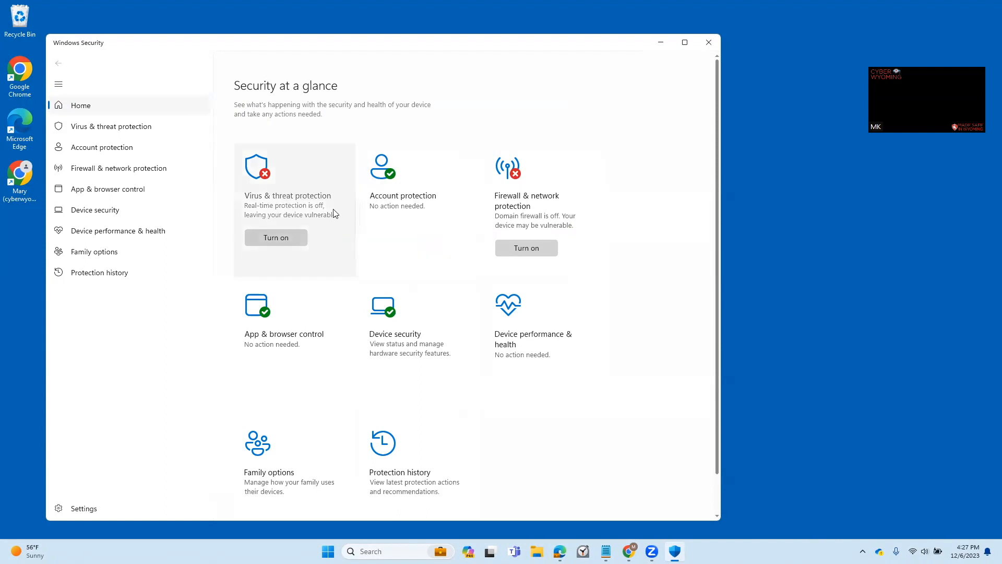
{"action": "mouse_move", "coordinate": [276, 236]}
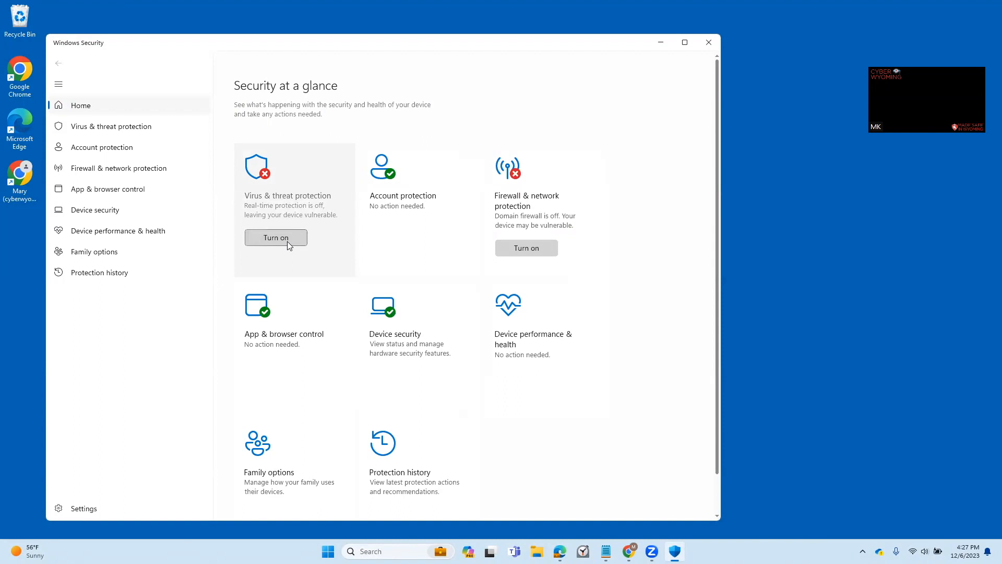
{"action": "mouse_move", "coordinate": [303, 173]}
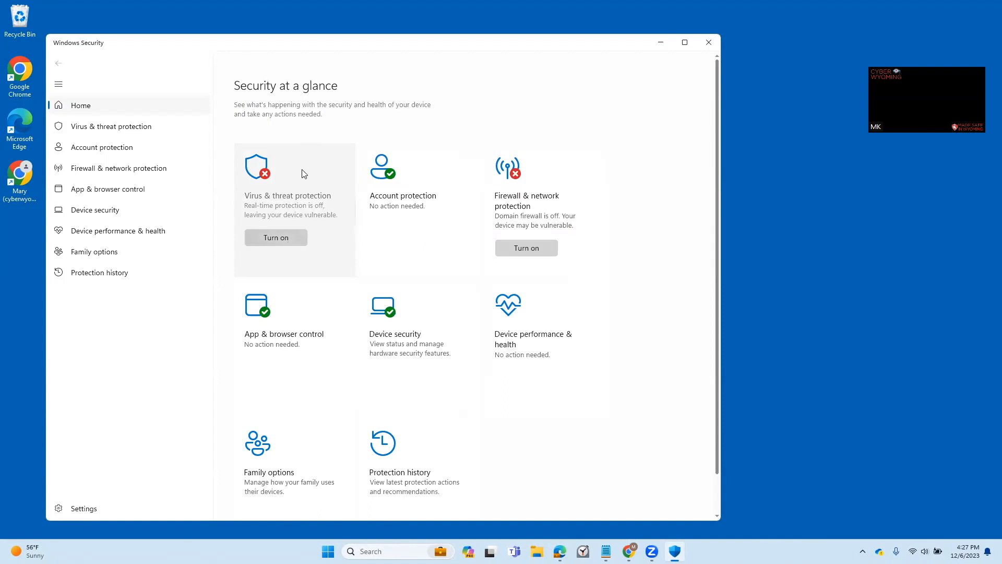
- Go into Virus & threat protection, where real-time protection shows off
{"action": "left_click", "coordinate": [110, 127]}
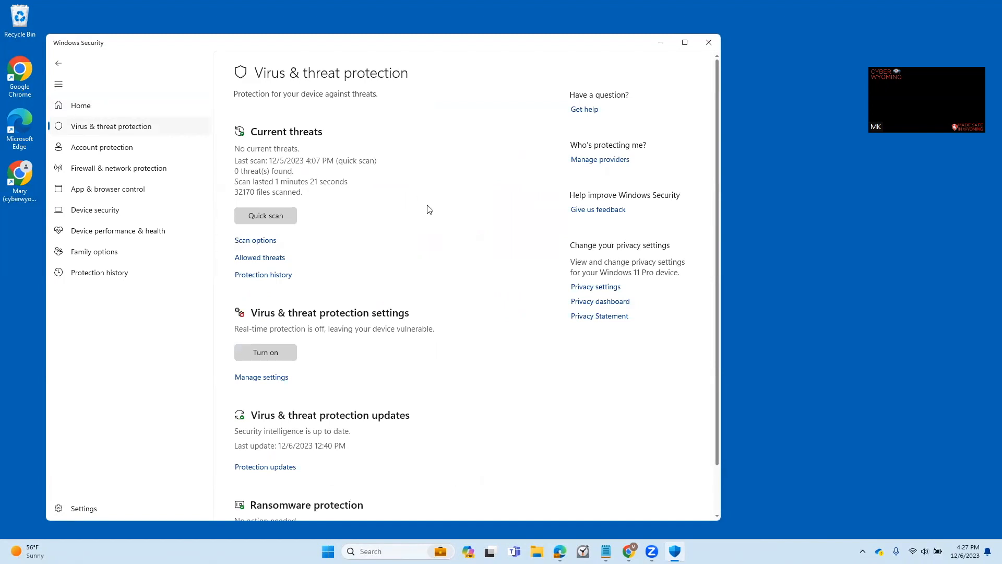
{"action": "mouse_move", "coordinate": [376, 328]}
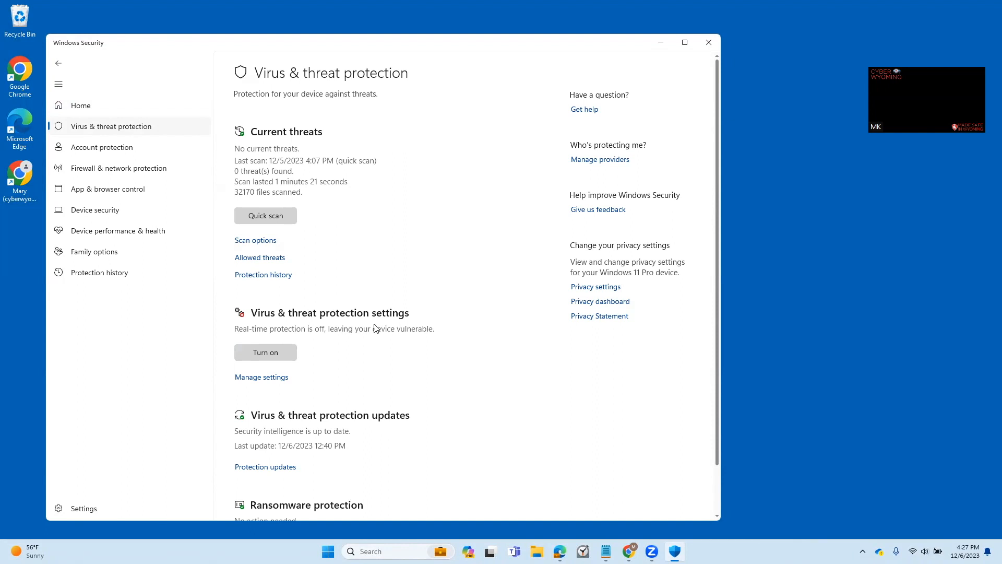
{"action": "mouse_move", "coordinate": [367, 360]}
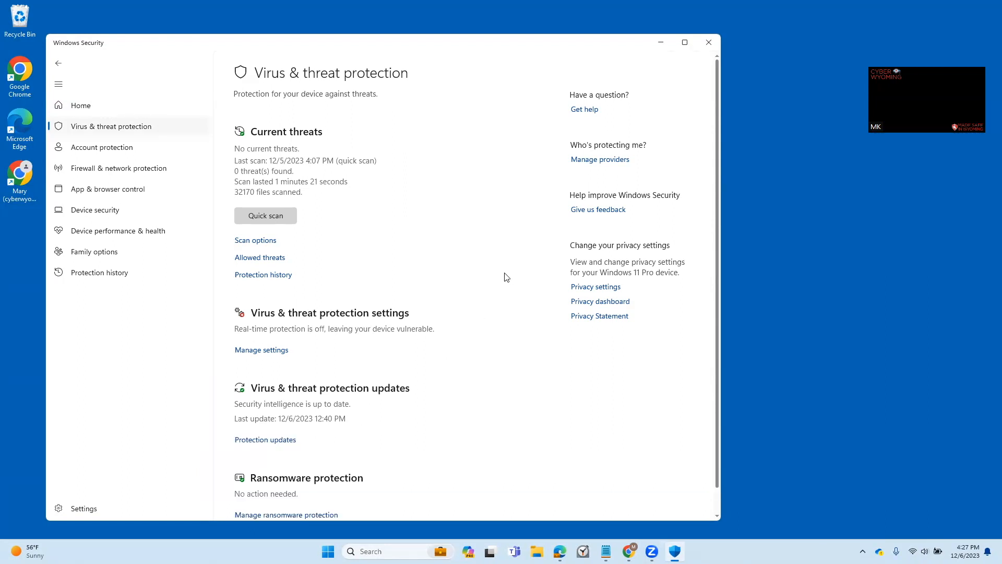
{"action": "mouse_move", "coordinate": [55, 65]}
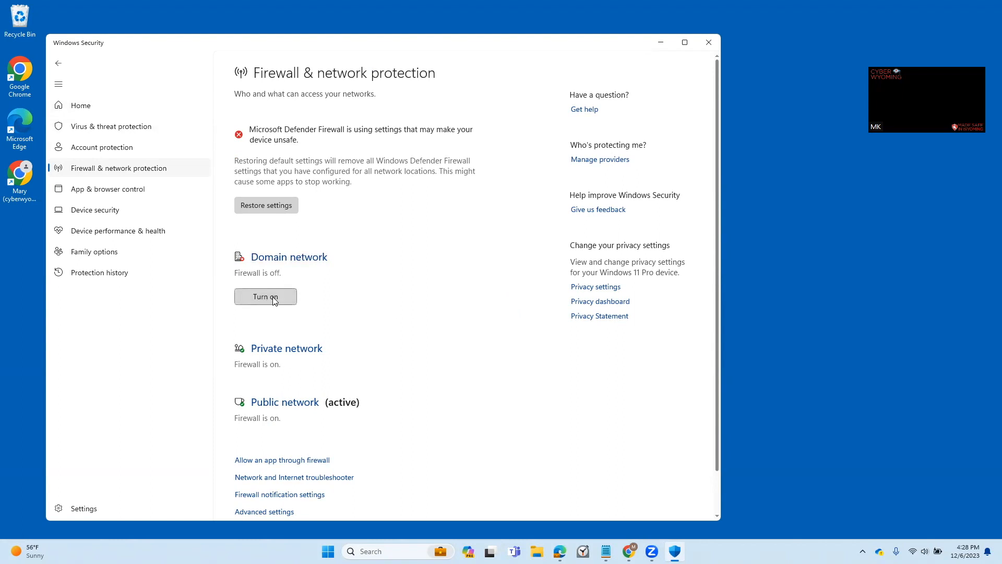
- Turn on the Domain network firewall and return to the all-green Home overview
{"action": "left_click", "coordinate": [264, 295]}
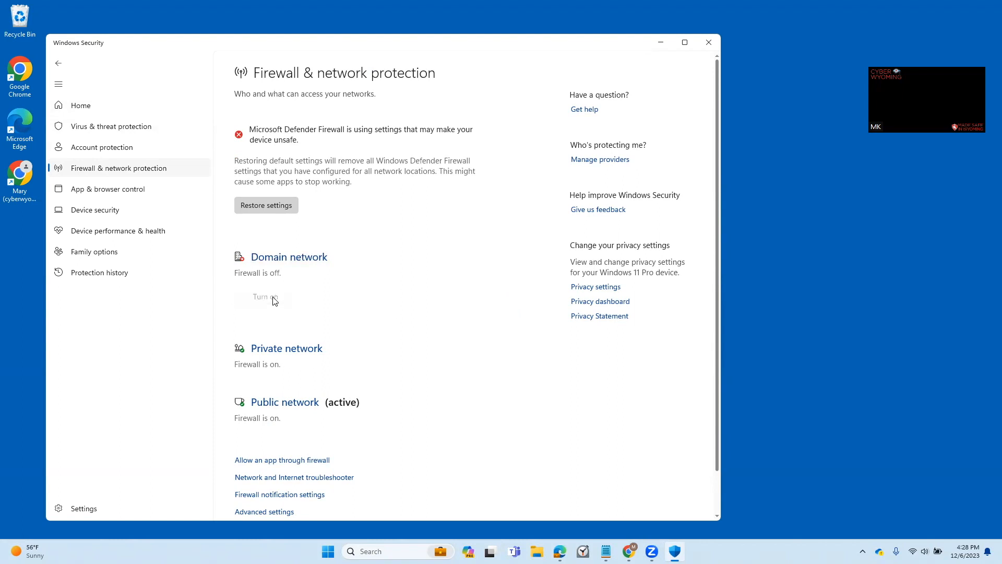
{"action": "left_click", "coordinate": [264, 296]}
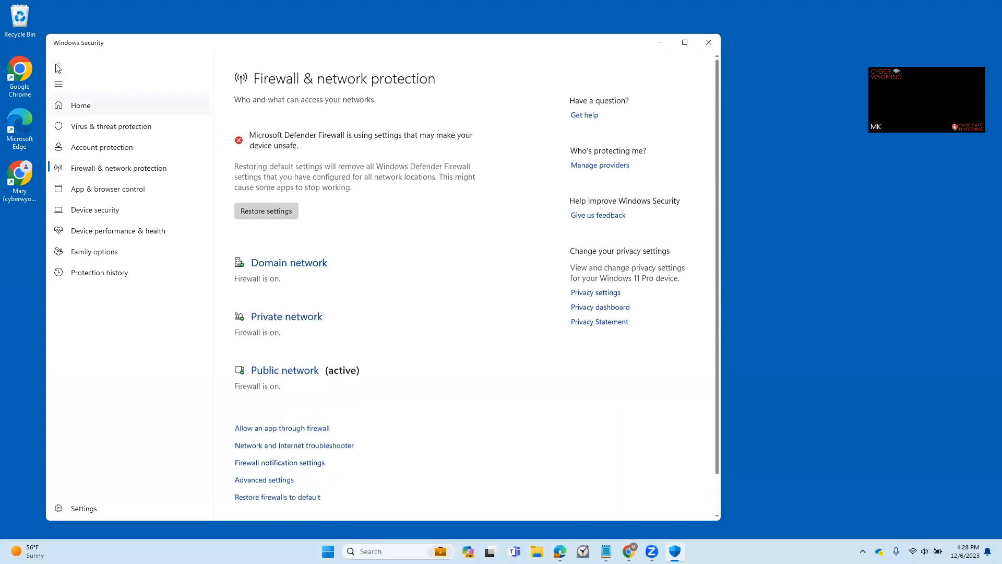
{"action": "left_click", "coordinate": [80, 104]}
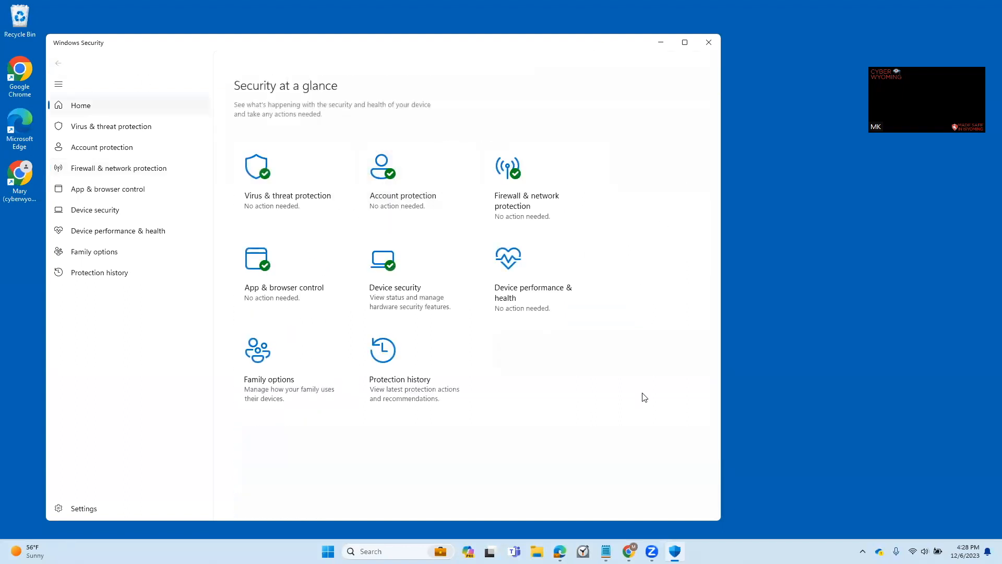